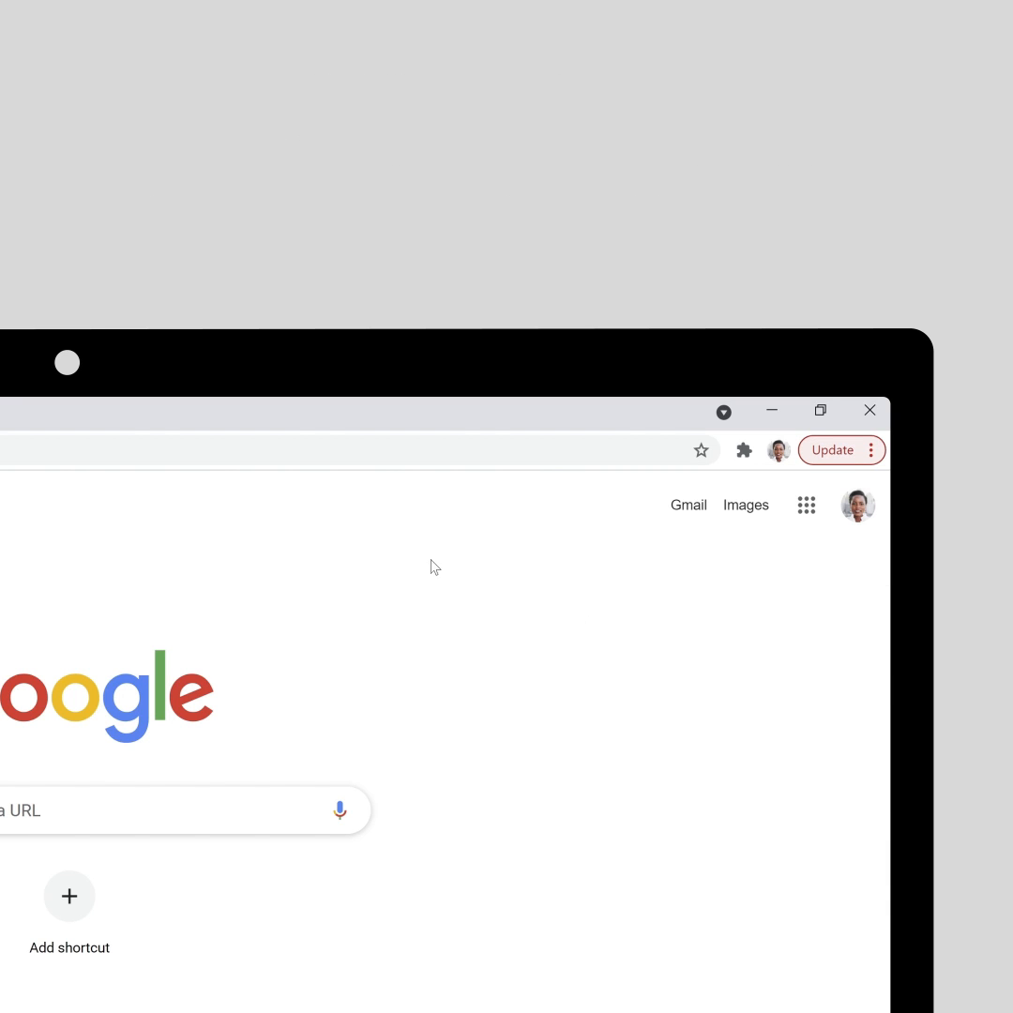
- Reach About Chrome via the 'update chrome' address-bar action chip, showing version 90.0.4430.93
{"action": "type", "text": "update chrome"}
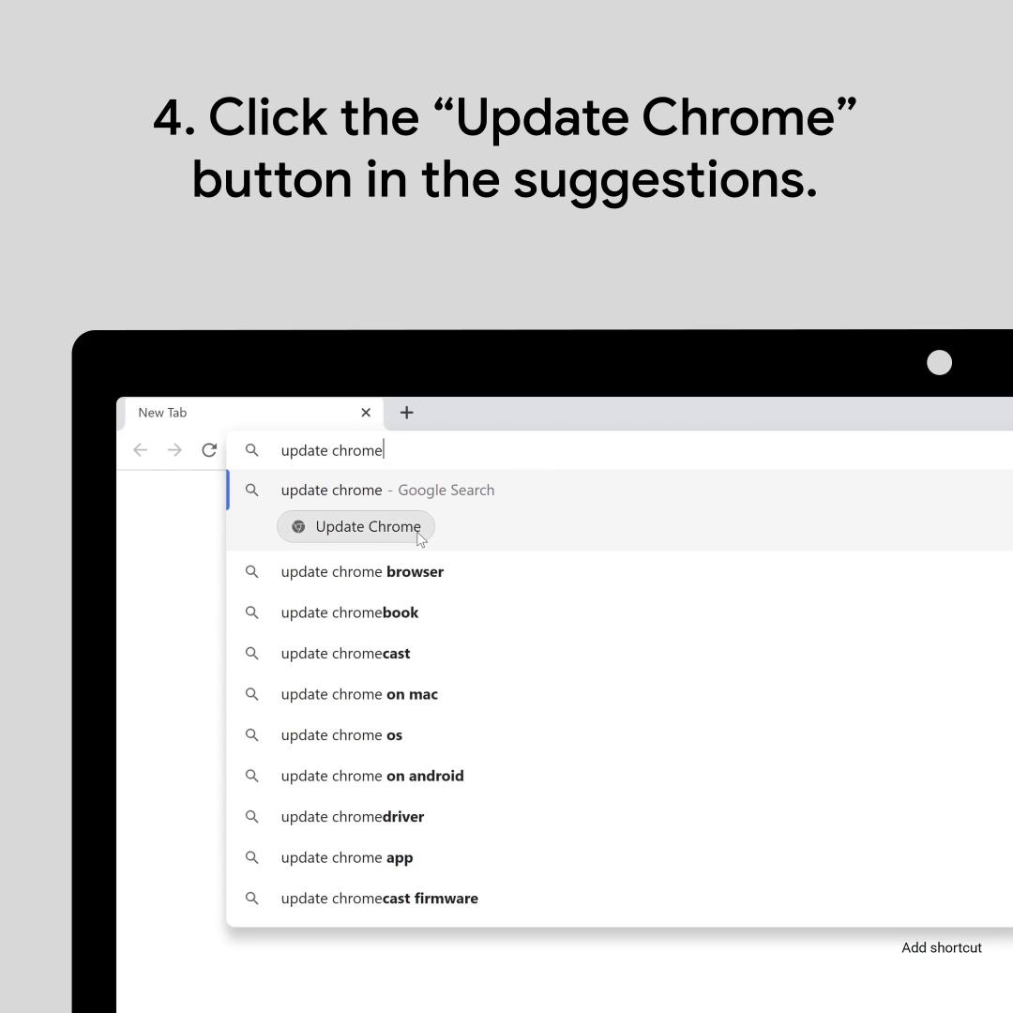
{"action": "left_click", "coordinate": [356, 525]}
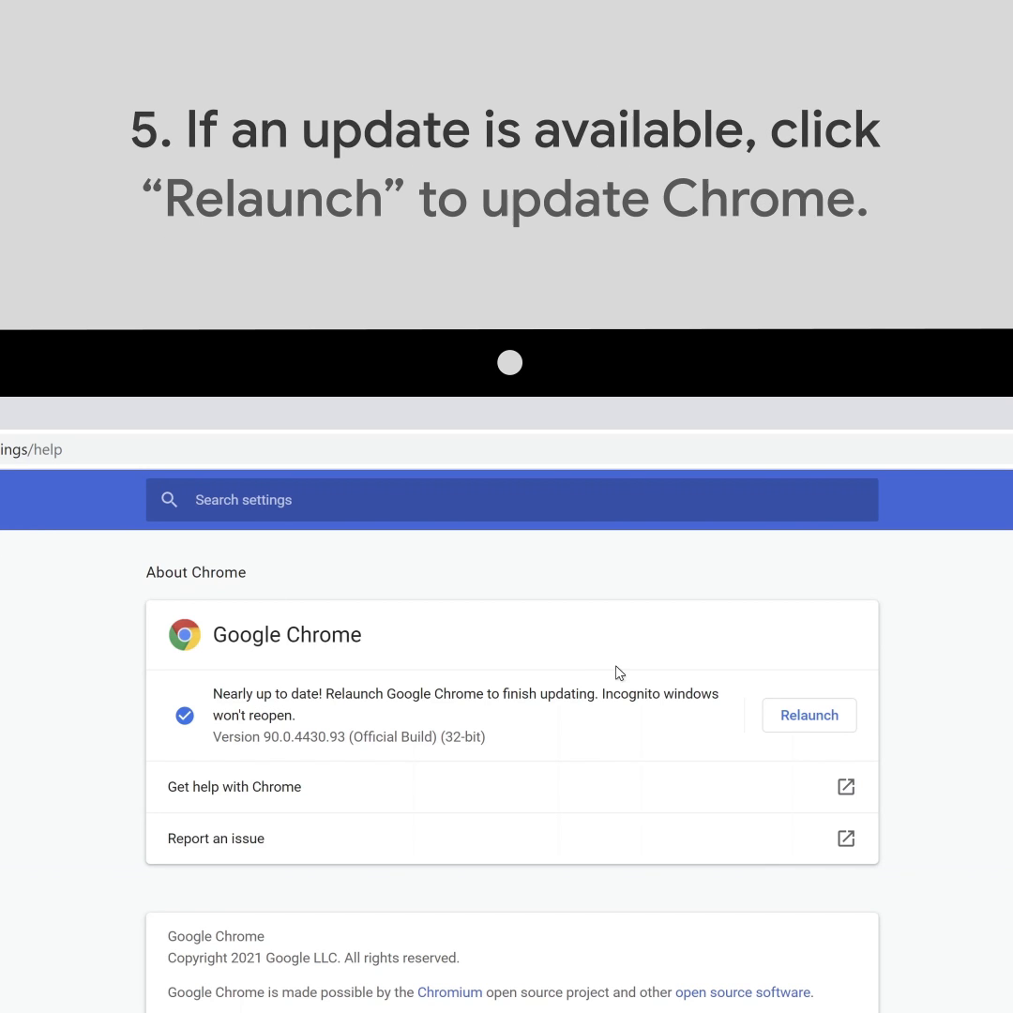
- Relaunch Chrome so the downloaded update finishes installing
{"action": "left_click", "coordinate": [809, 715]}
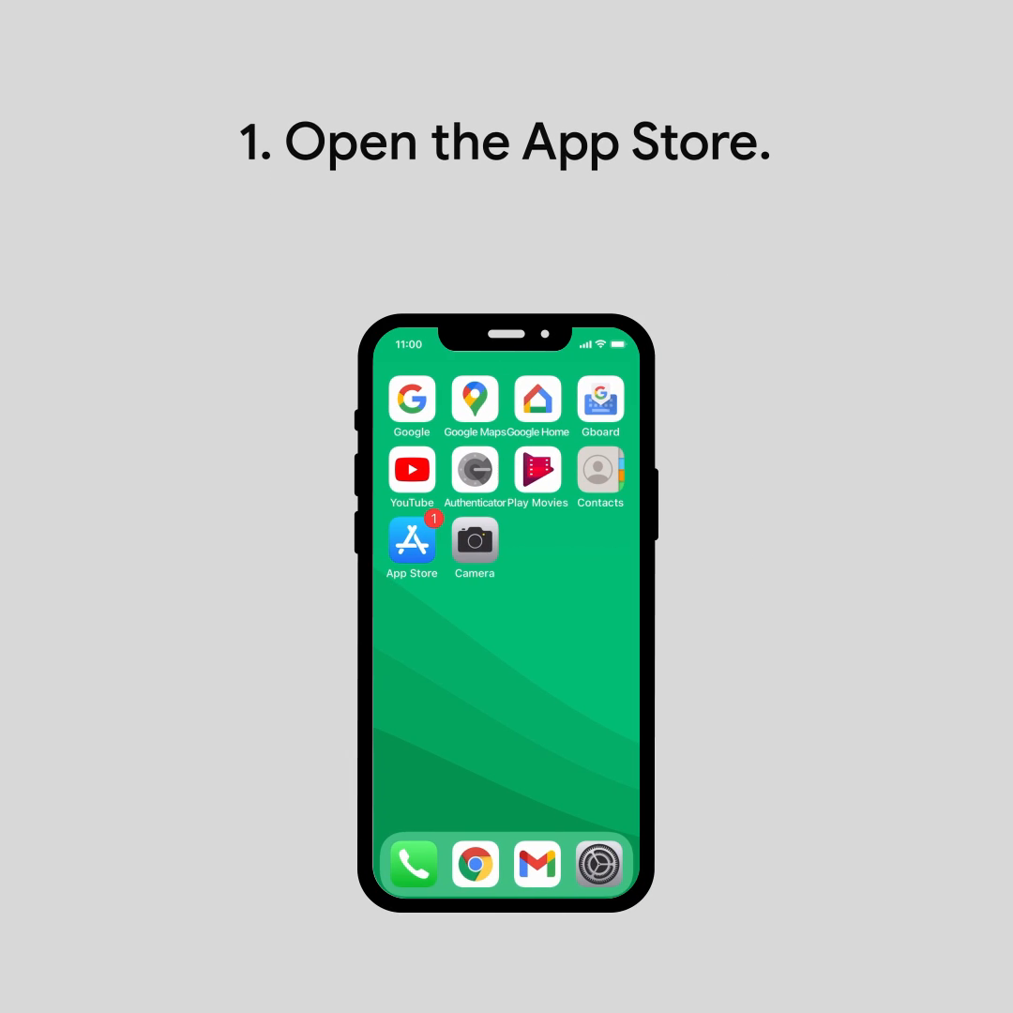
- From the App Store account page's Available Updates, start the Google Chrome update
{"action": "left_click", "coordinate": [413, 540]}
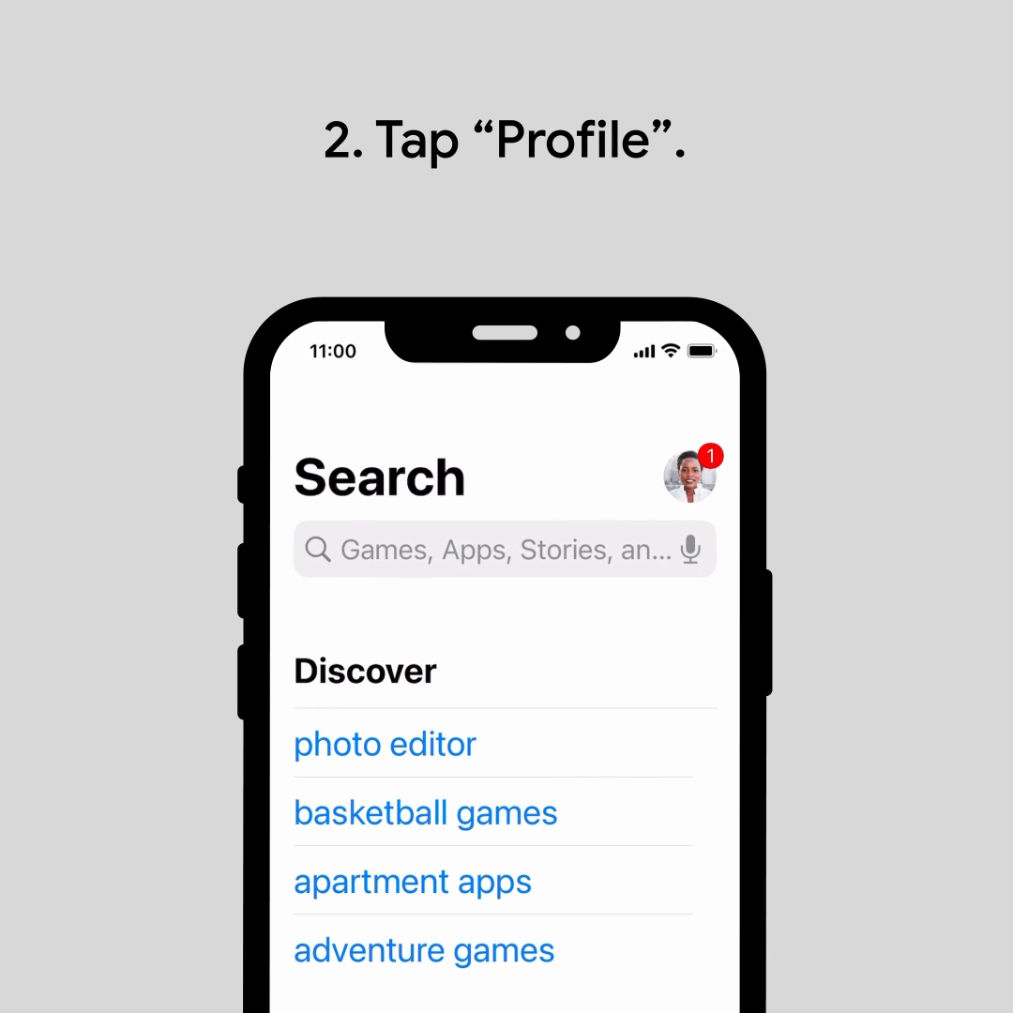
{"action": "left_click", "coordinate": [687, 480]}
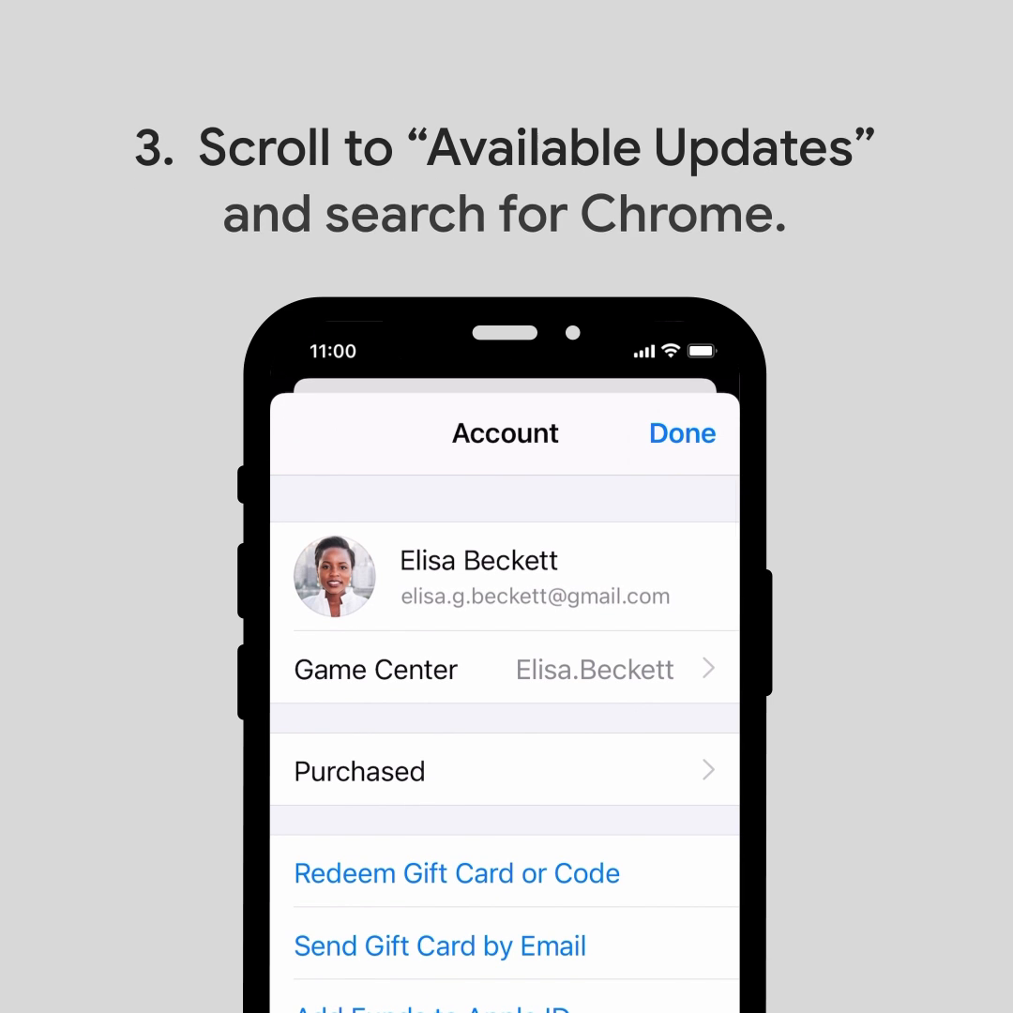
{"action": "scroll", "scroll_direction": "down", "scroll_amount": 3}
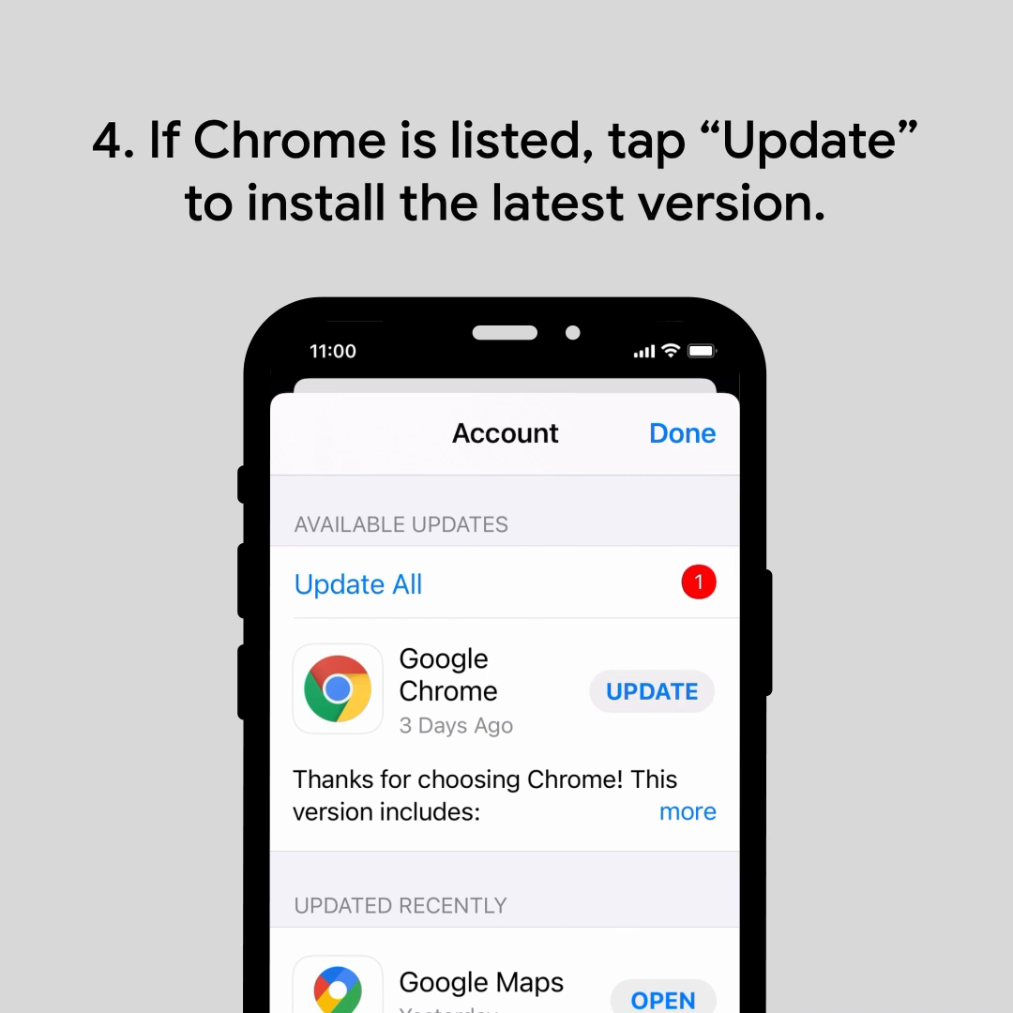
{"action": "left_click", "coordinate": [651, 693]}
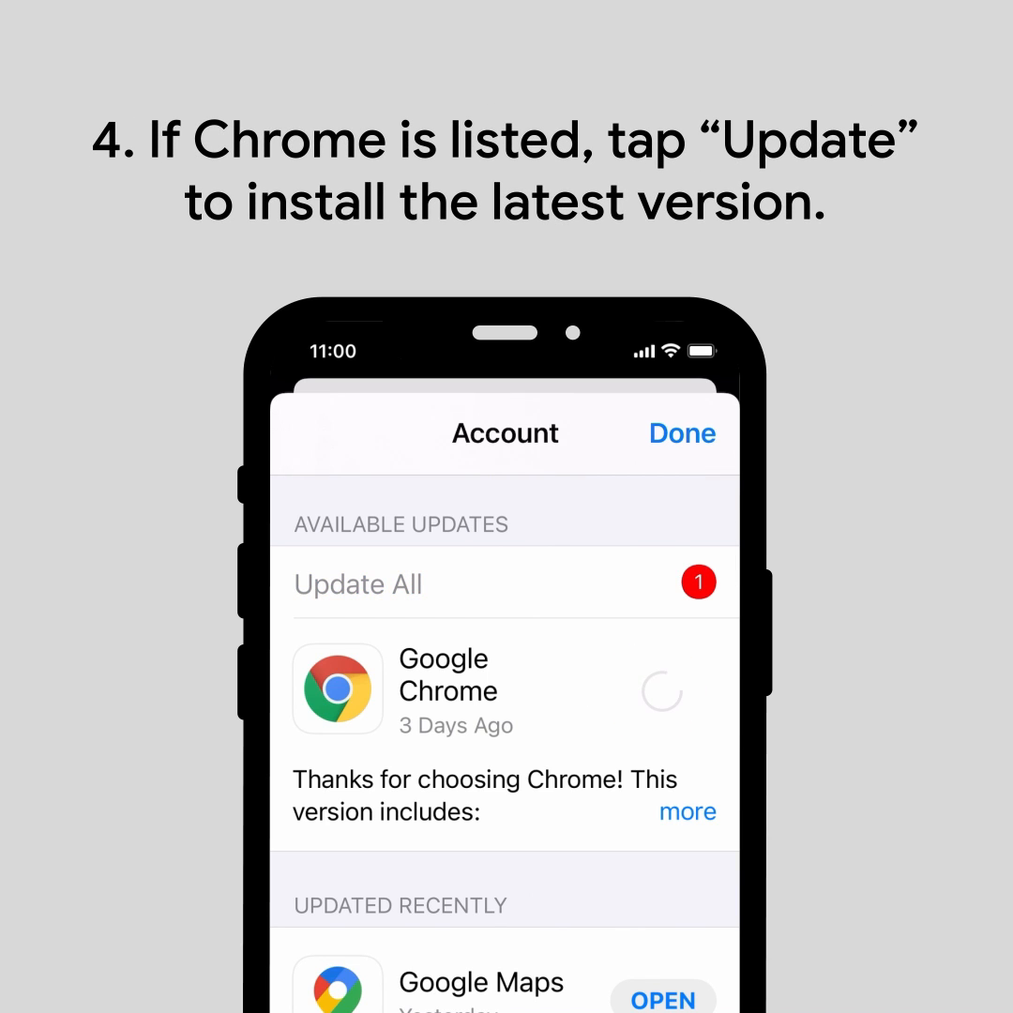
{"action": "left_click", "coordinate": [661, 693]}
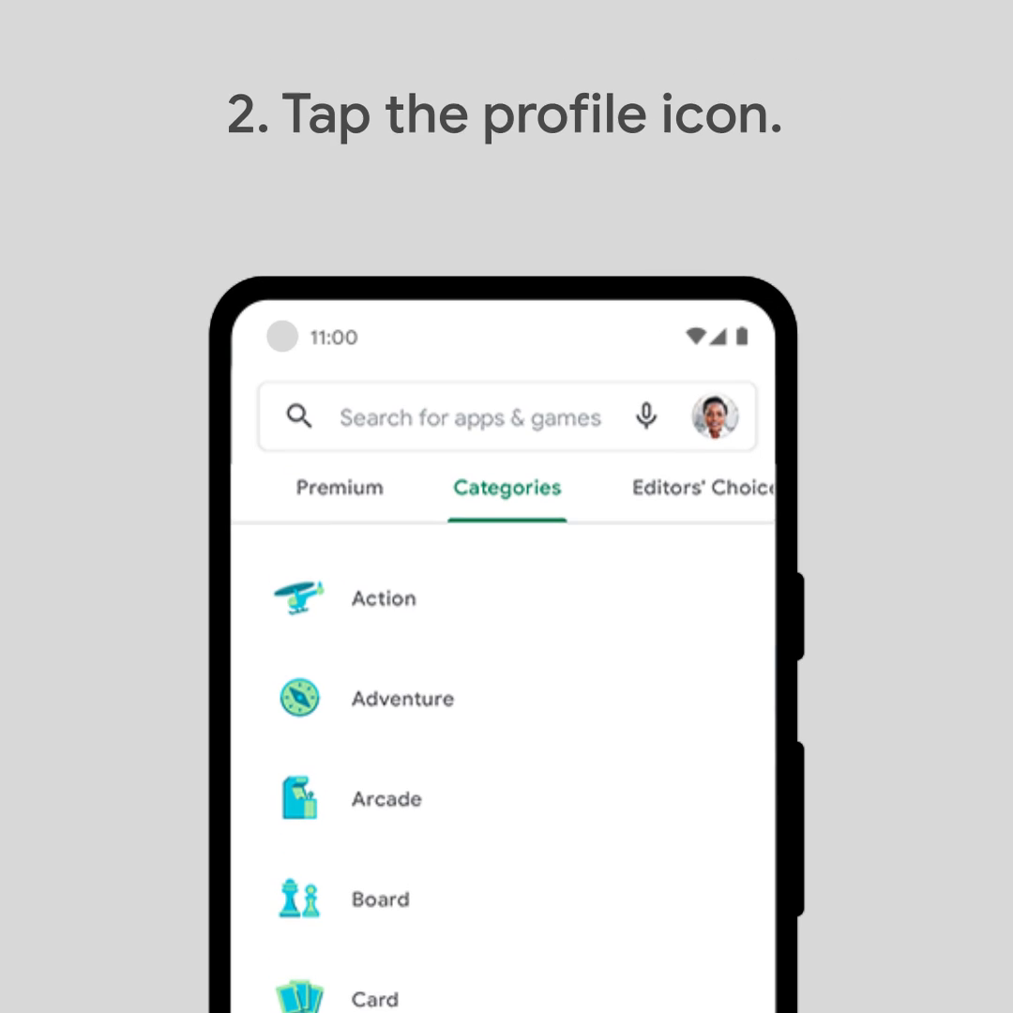
- From Manage apps & device update details, start the Chrome update so it shows pending
{"action": "left_click", "coordinate": [711, 417]}
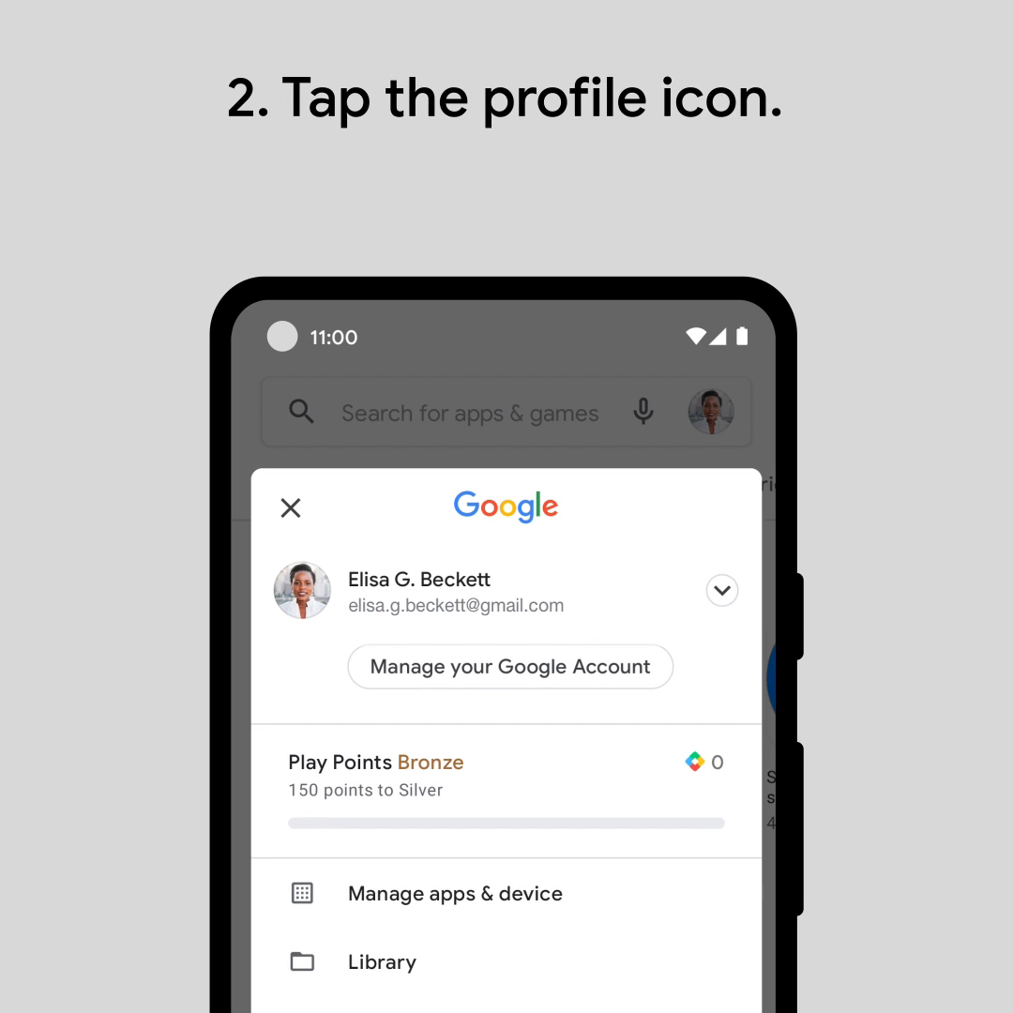
{"action": "left_click", "coordinate": [454, 893]}
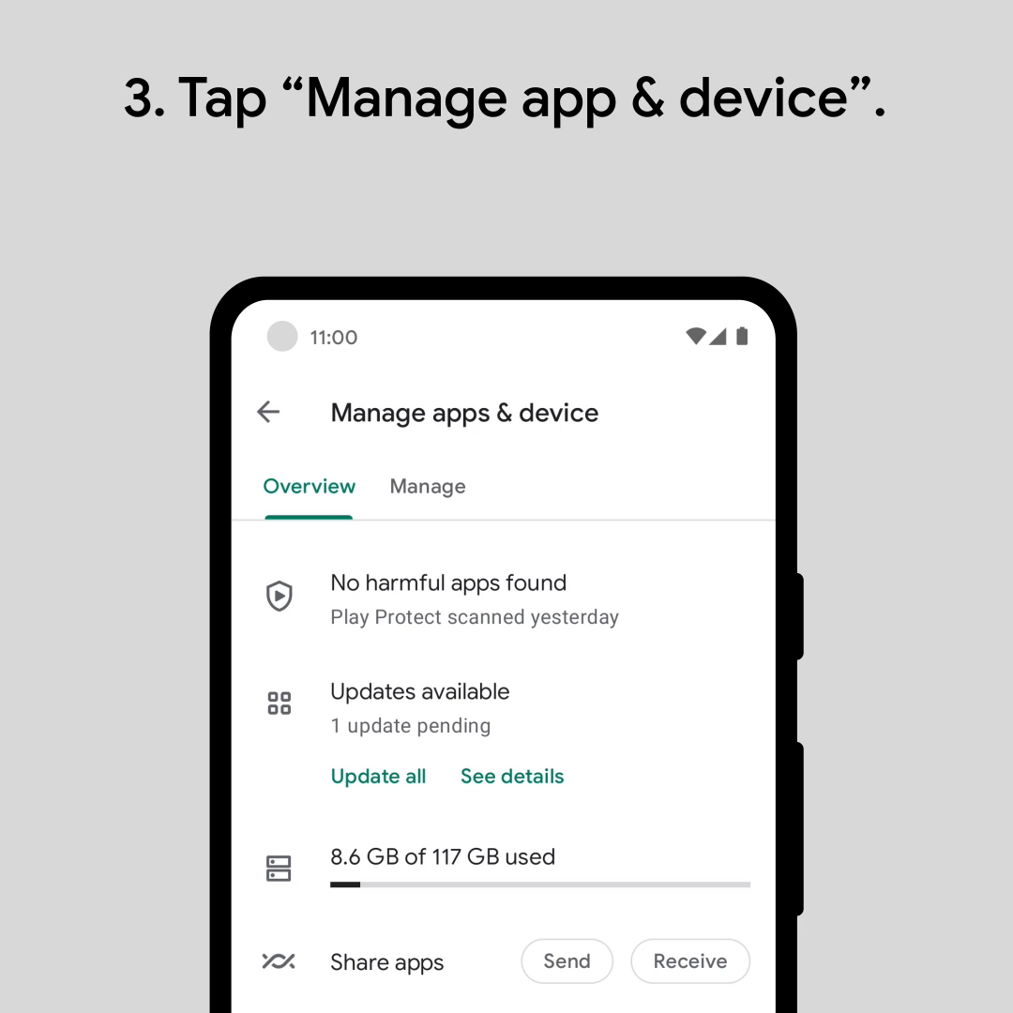
{"action": "left_click", "coordinate": [510, 777]}
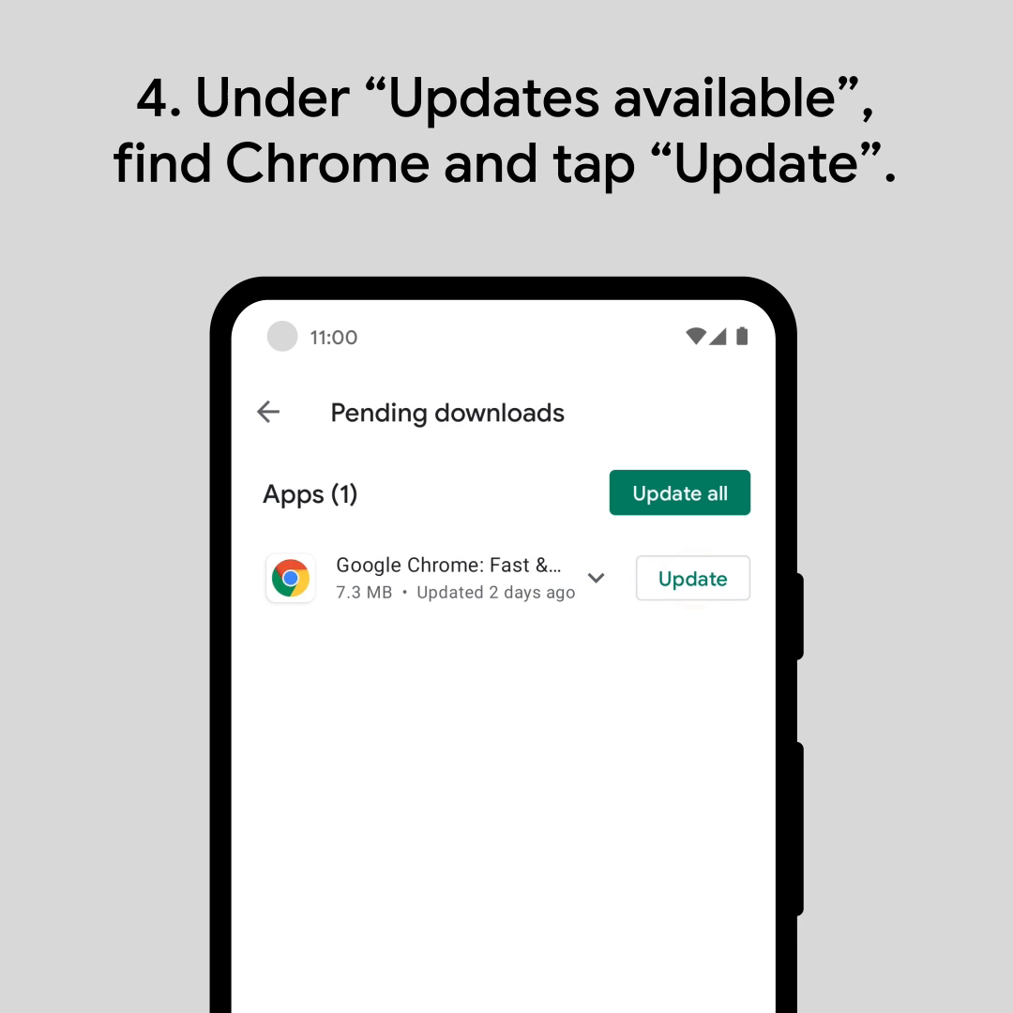
{"action": "left_click", "coordinate": [693, 578]}
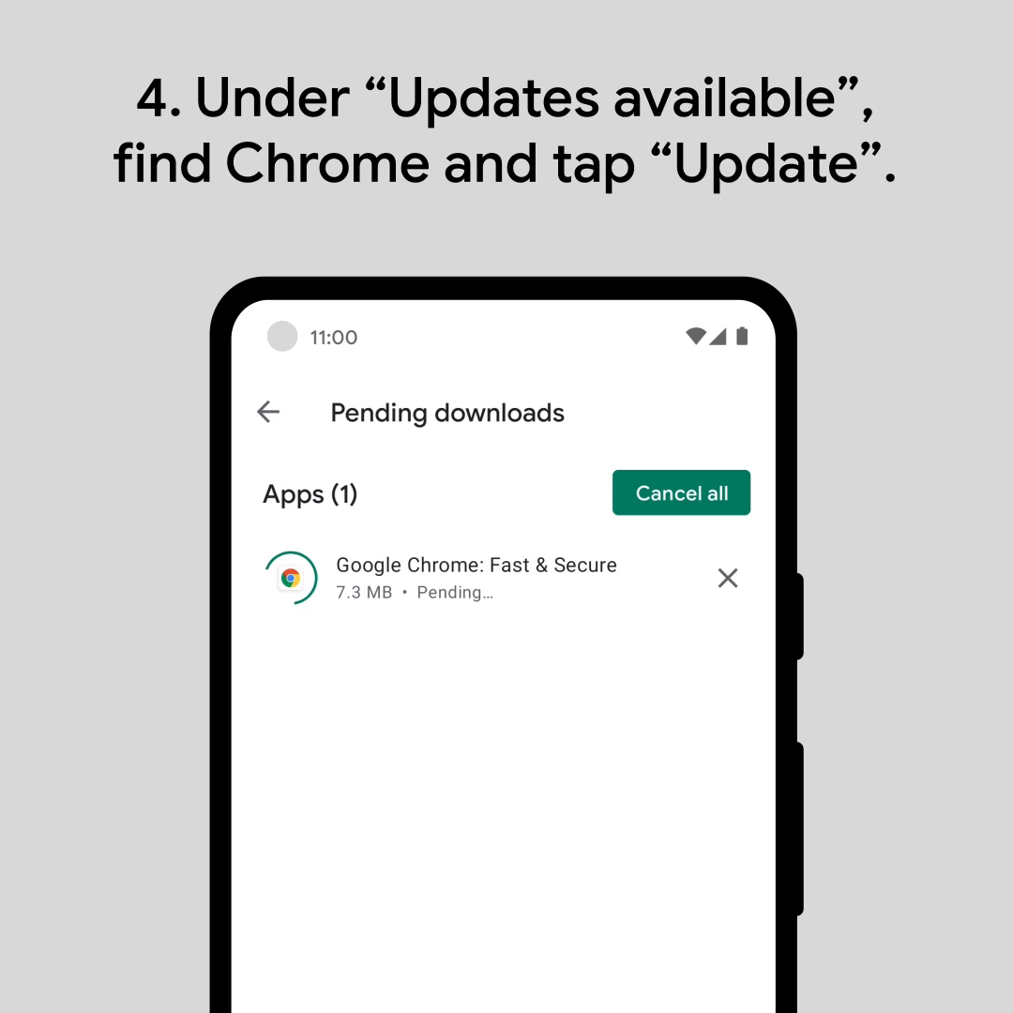